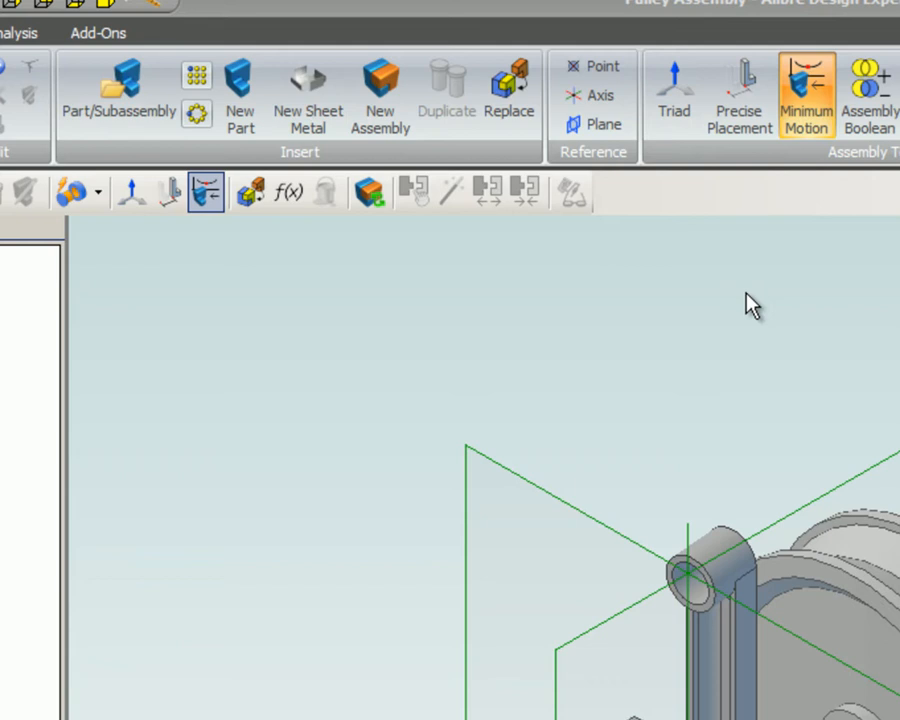
- Translate the Extension with Precise Placement using DX -1 and DY -3
left_click(738, 95)
type("-3")
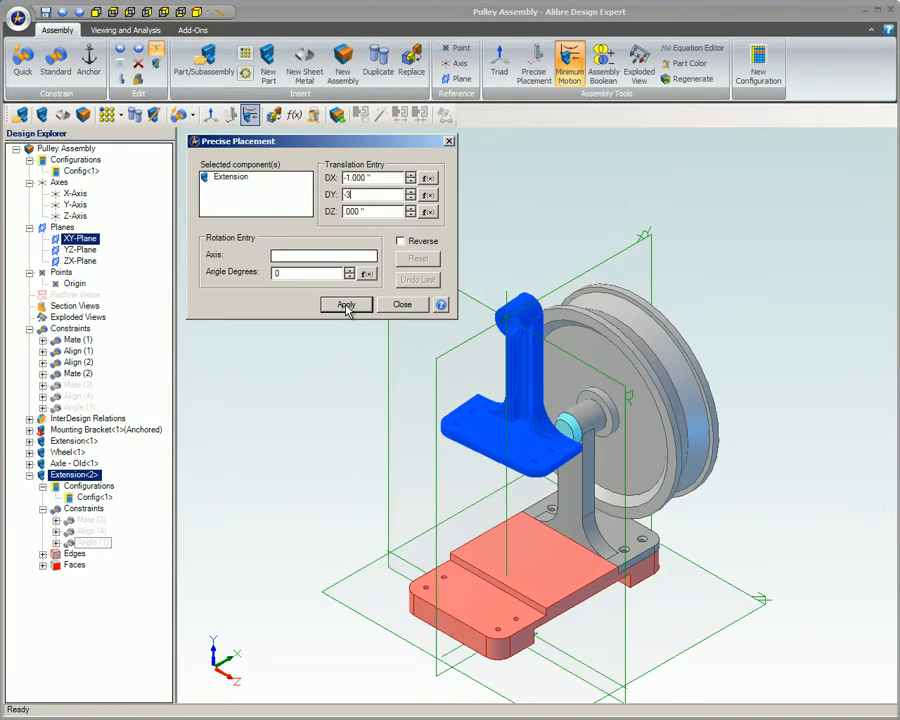
left_click(345, 304)
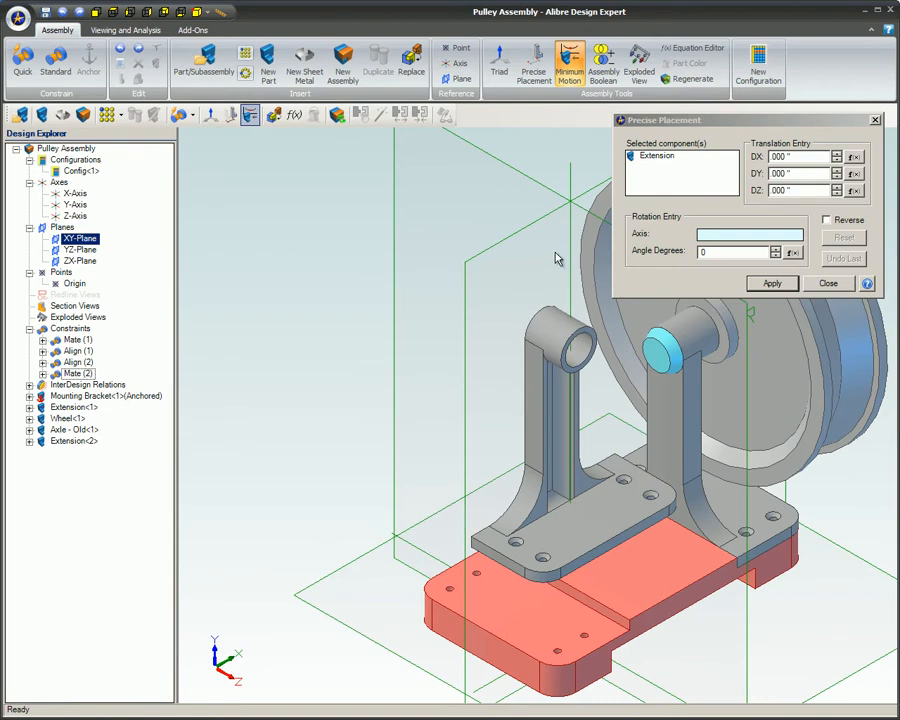
mouse_move(690, 251)
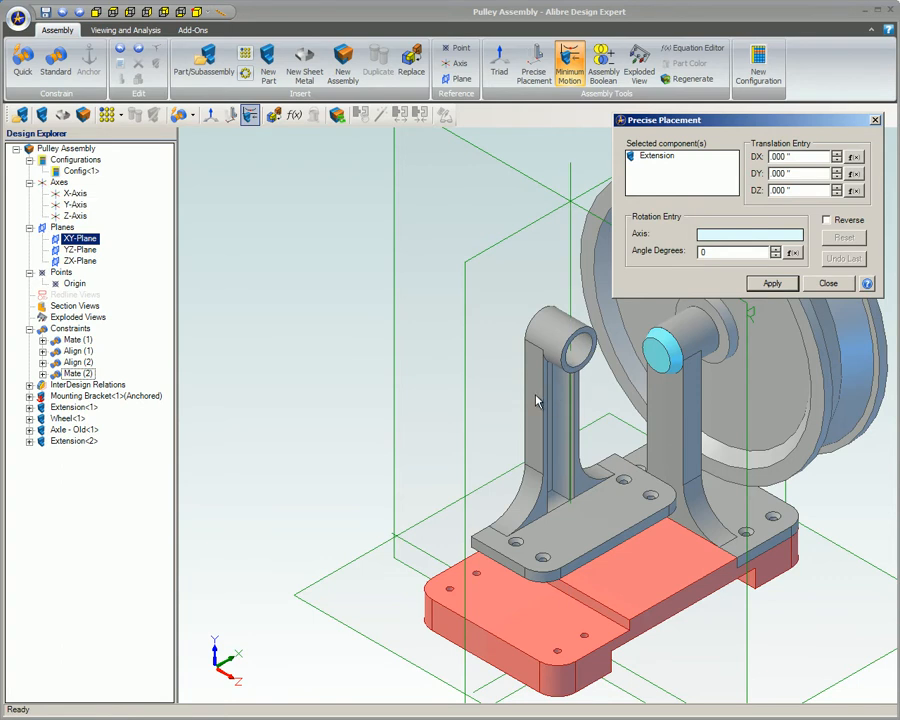
mouse_move(580, 308)
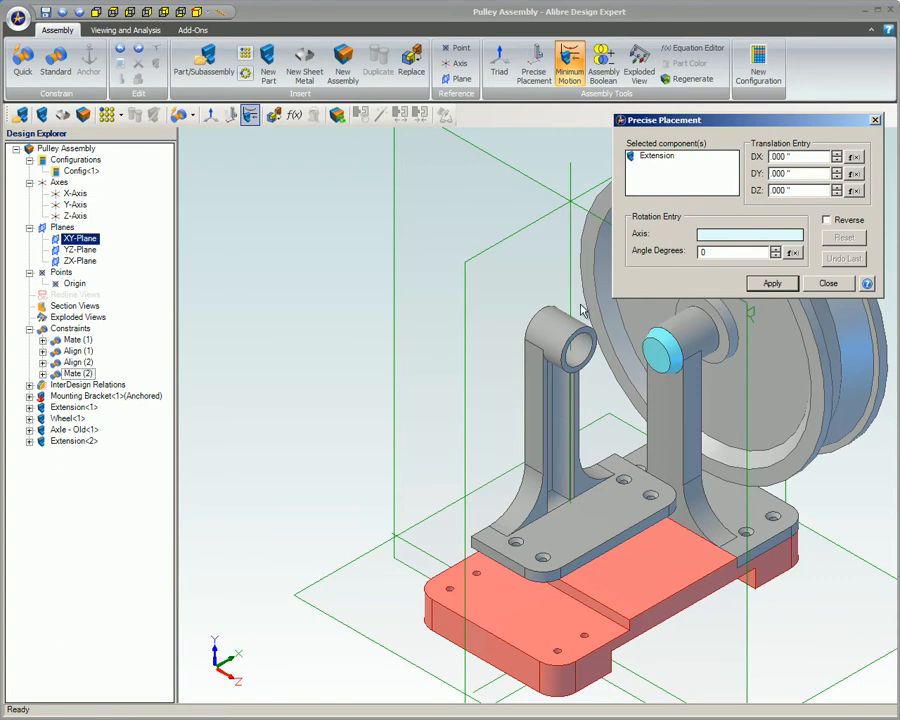
- Rotate the Extension about the Y-Axis in repeated 90° increments
left_click(75, 205)
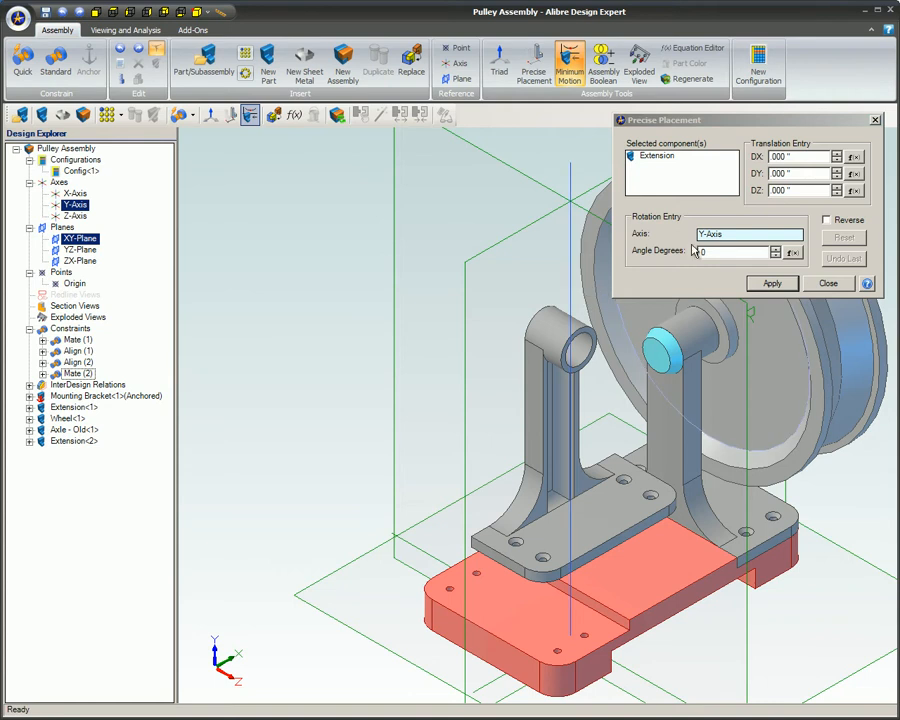
left_click(735, 252)
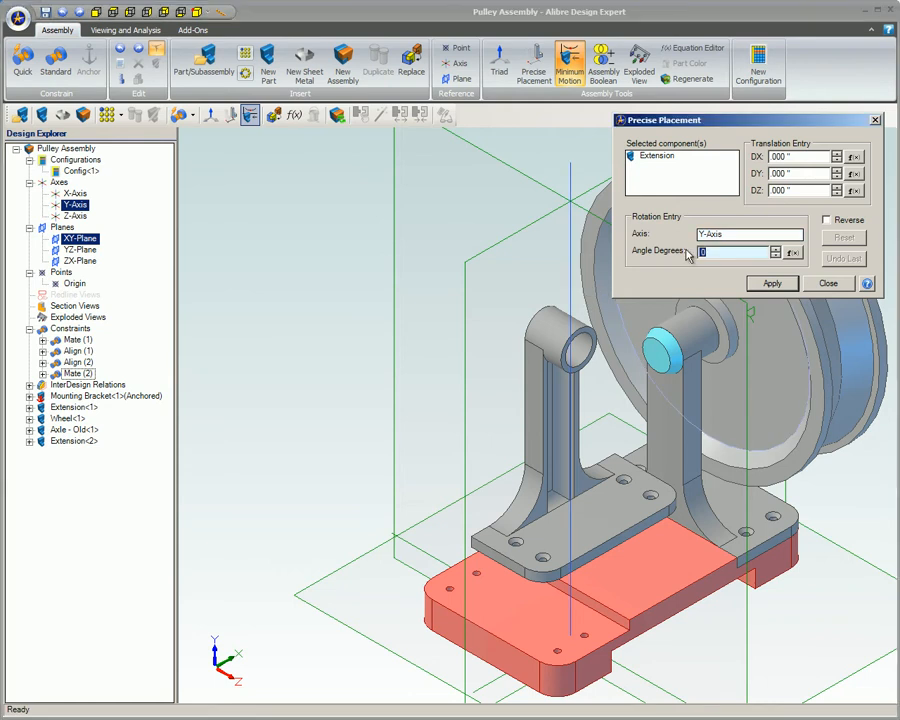
type("90")
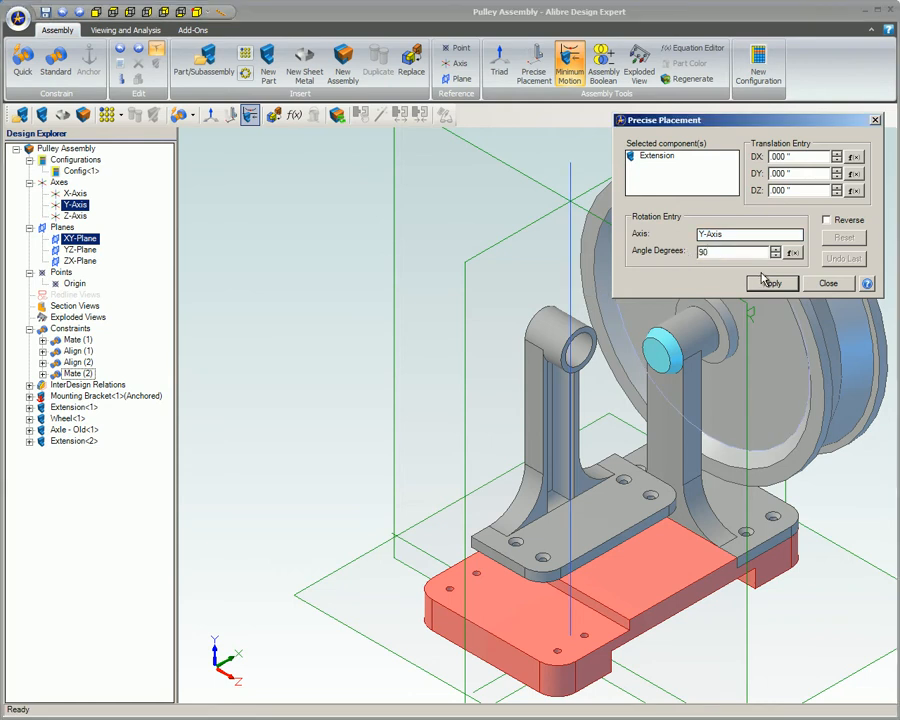
left_click(770, 283)
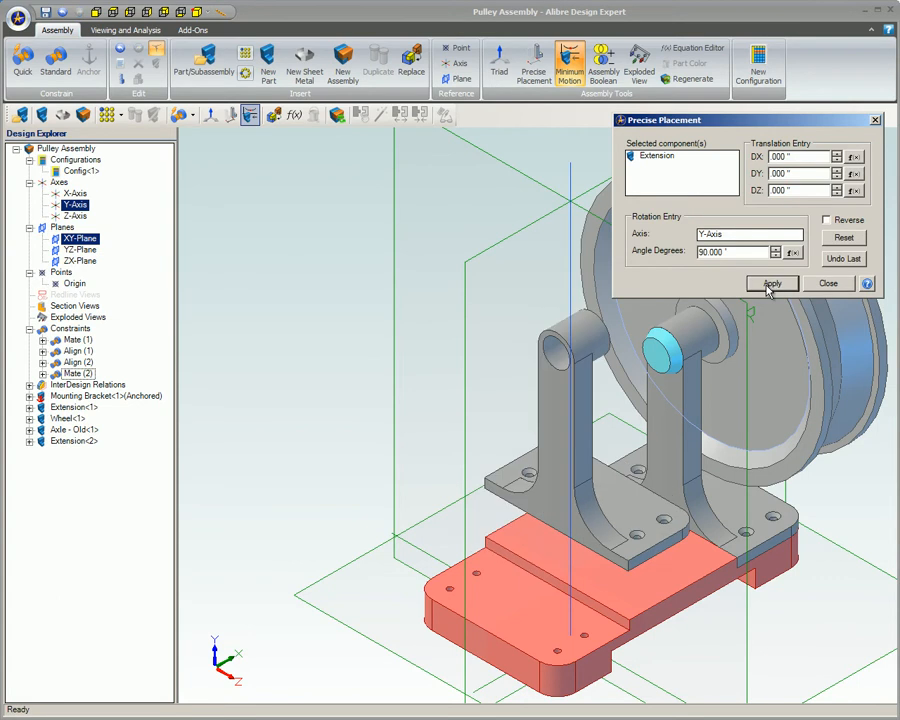
left_click(771, 283)
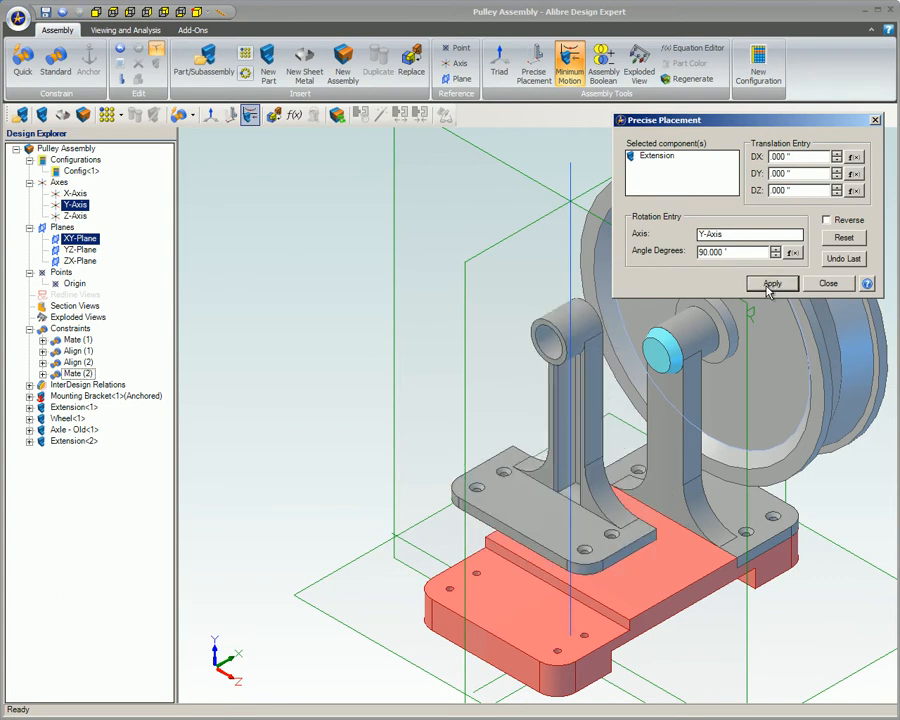
left_click(771, 283)
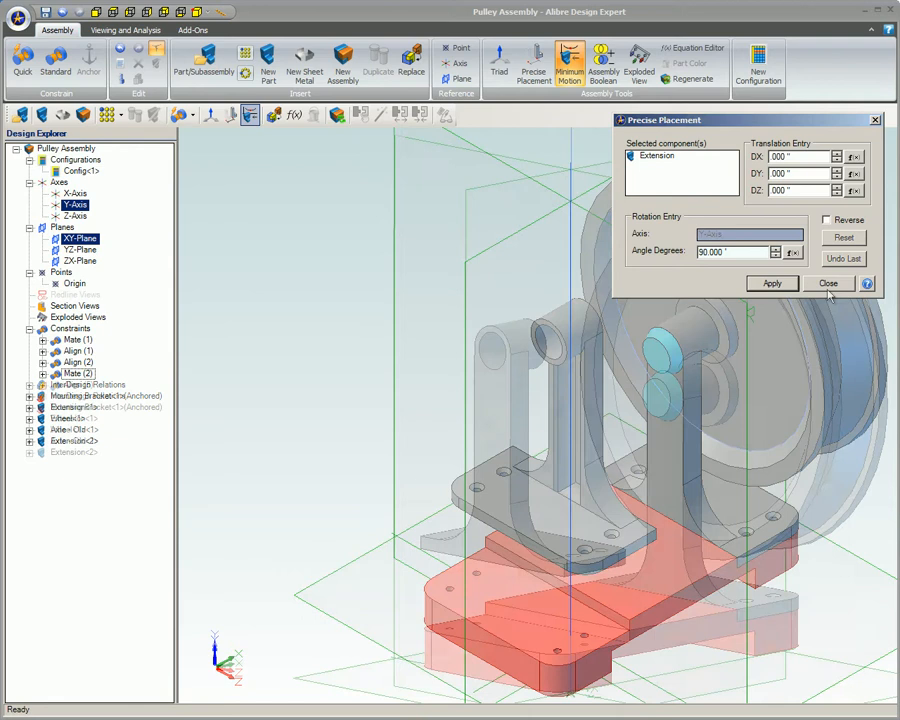
- Apply two further 90° rotations, then close the Precise Placement dialog
left_click(771, 283)
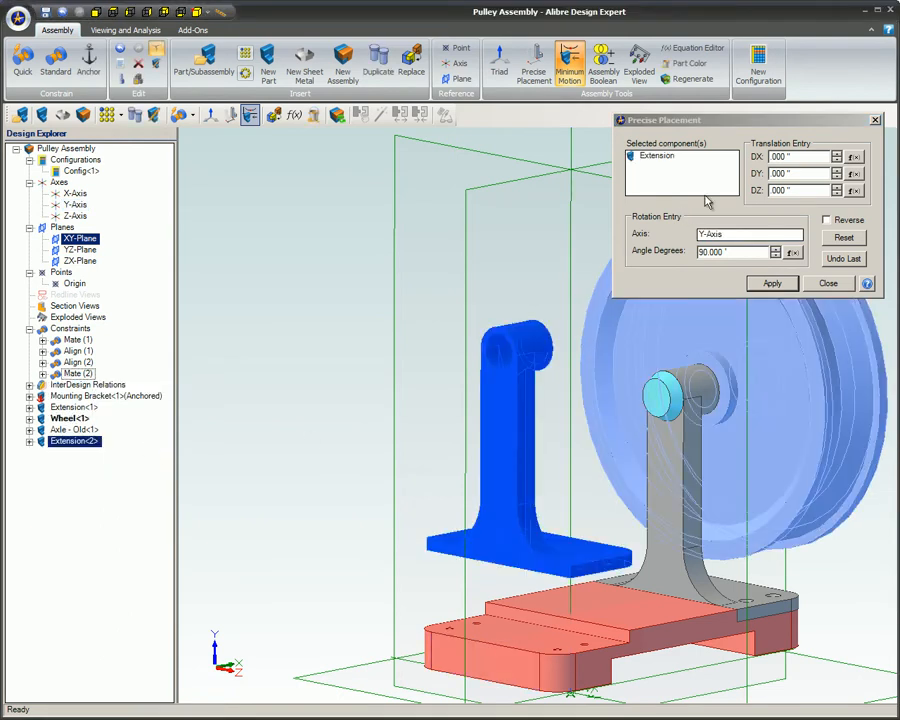
left_click(771, 283)
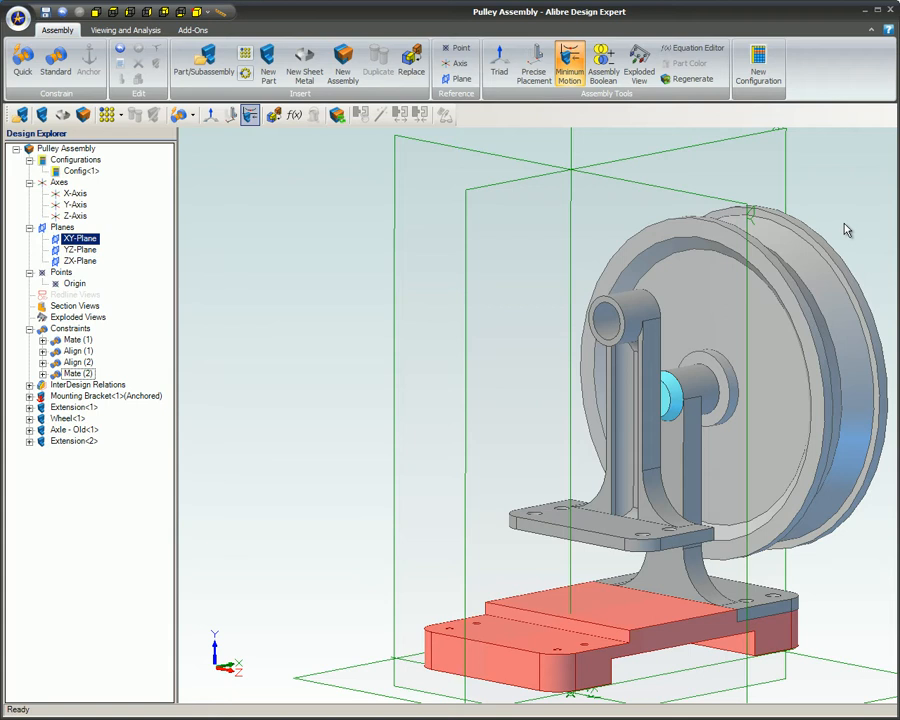
left_click(523, 60)
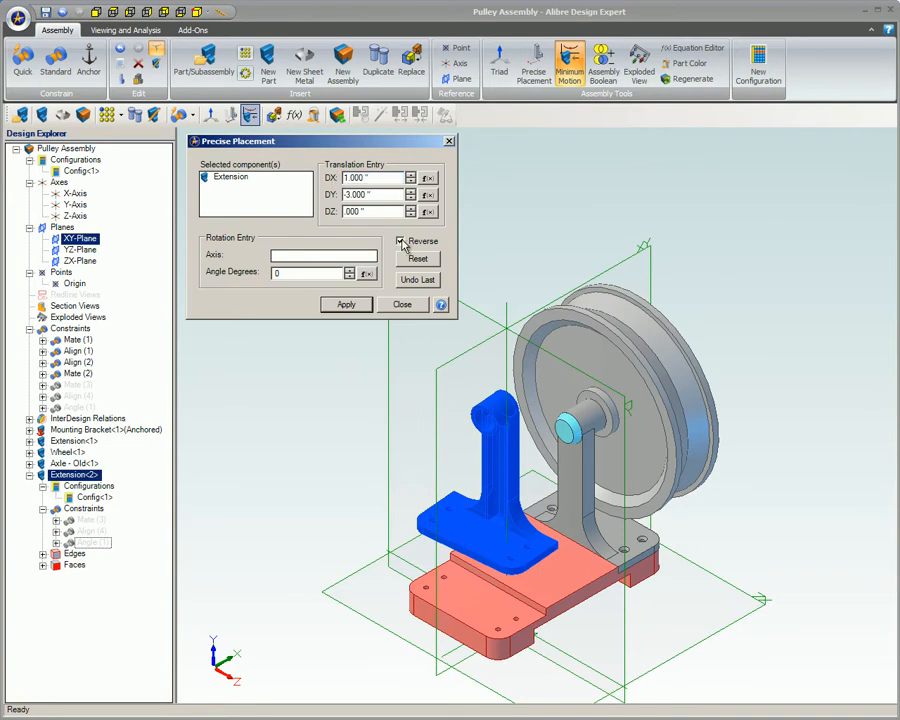
- Reverse and reset the Extension, apply the 1.000 and -3.000 offsets, and close
left_click(345, 304)
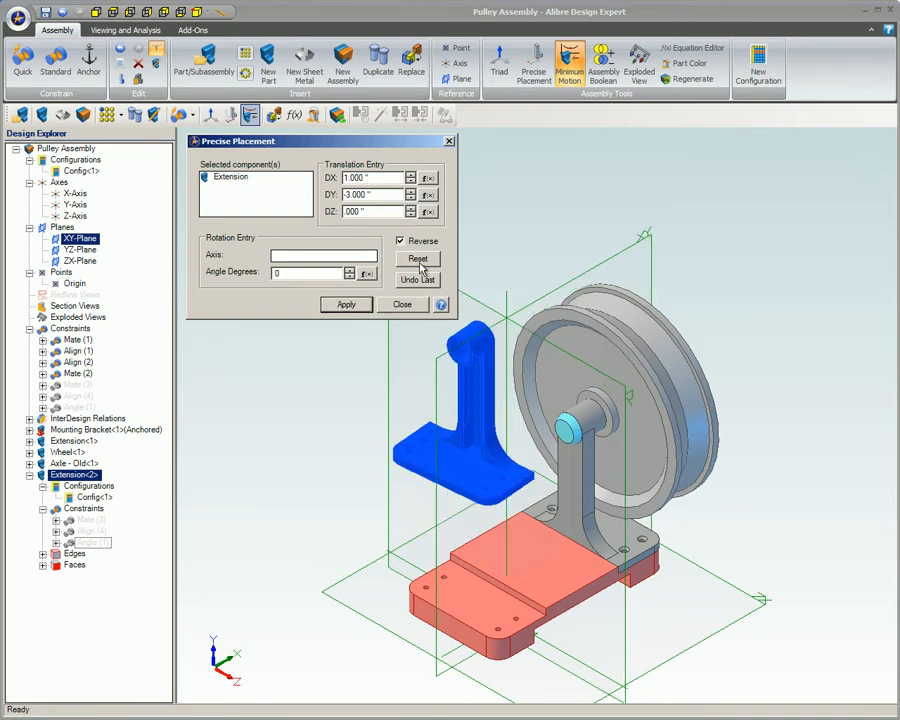
left_click(417, 259)
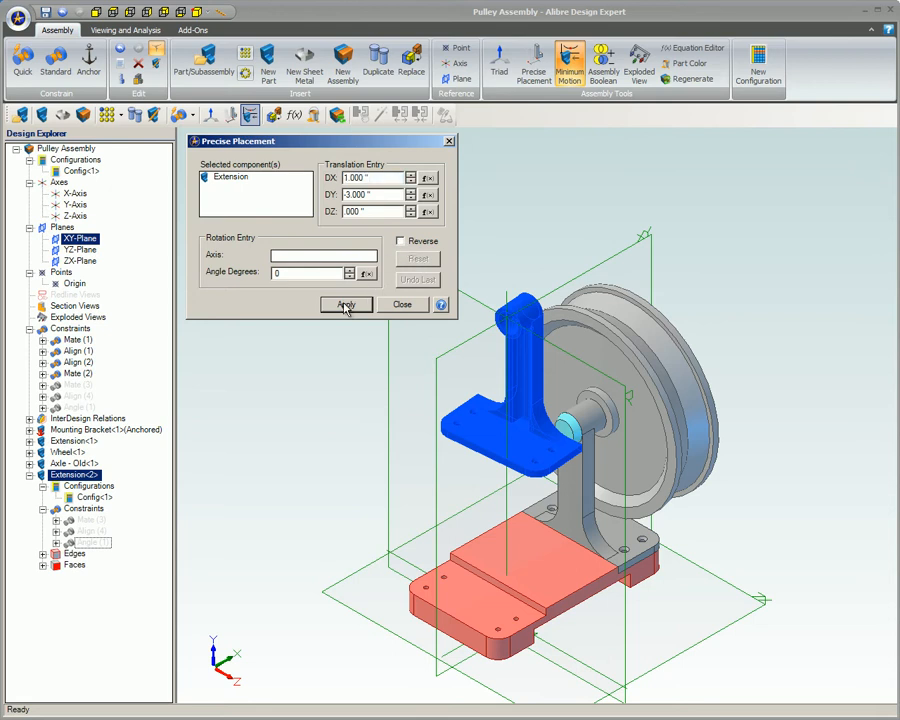
left_click(346, 304)
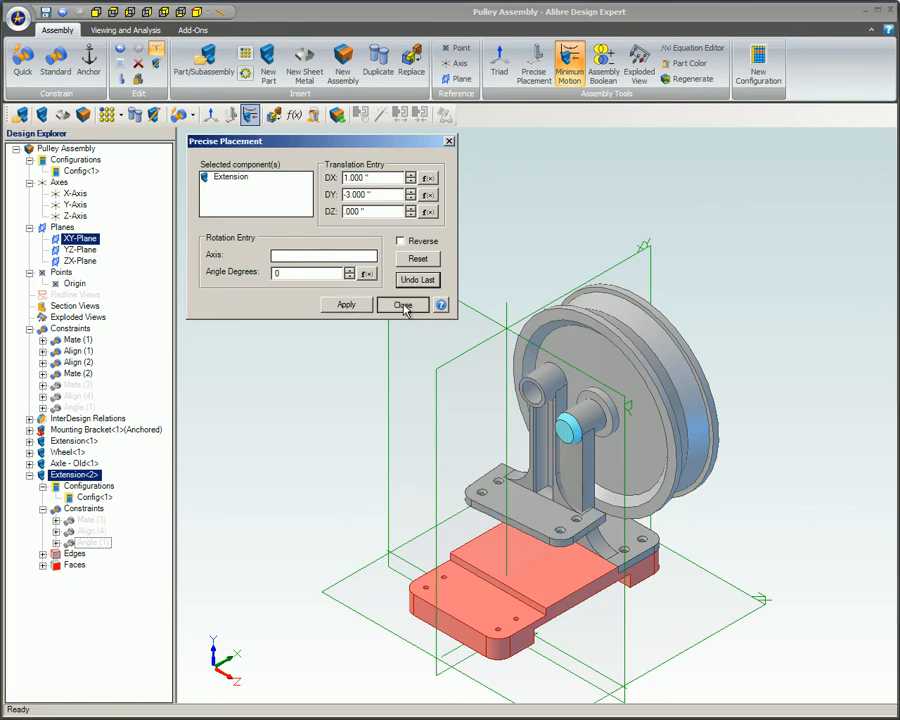
left_click(402, 305)
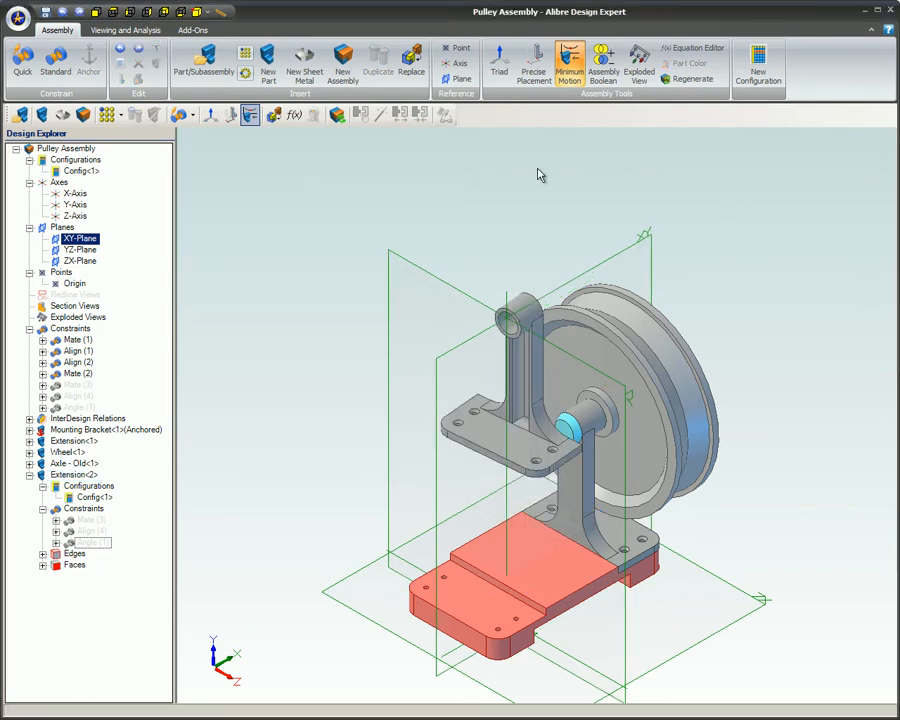